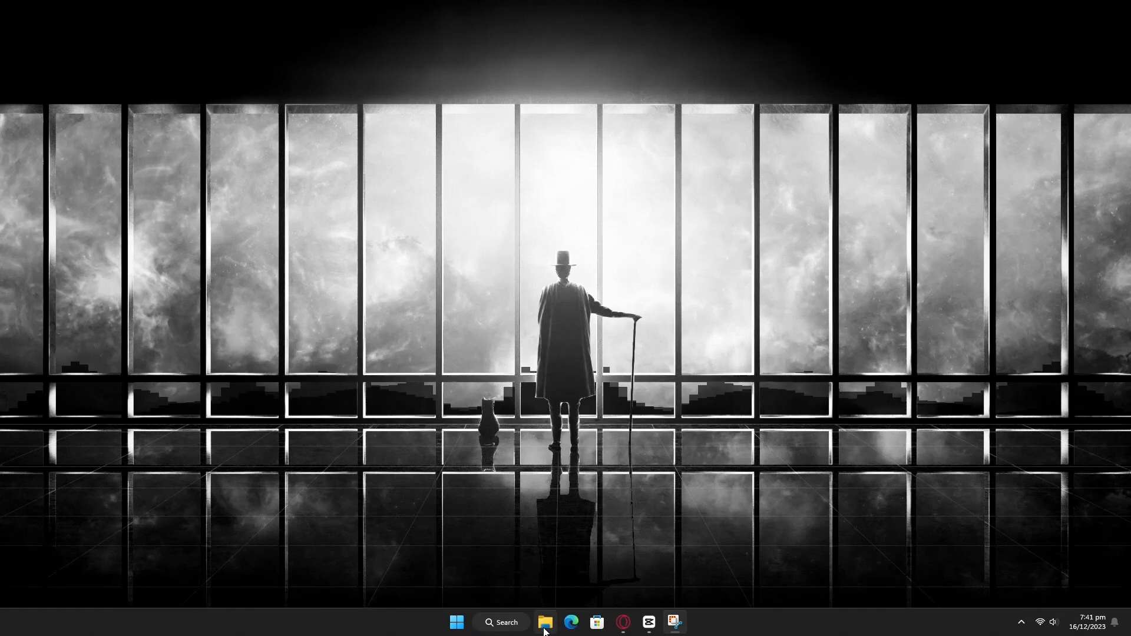
Launch text-generation-webui from the start_windows script in File Explorer
left_click(545, 622)
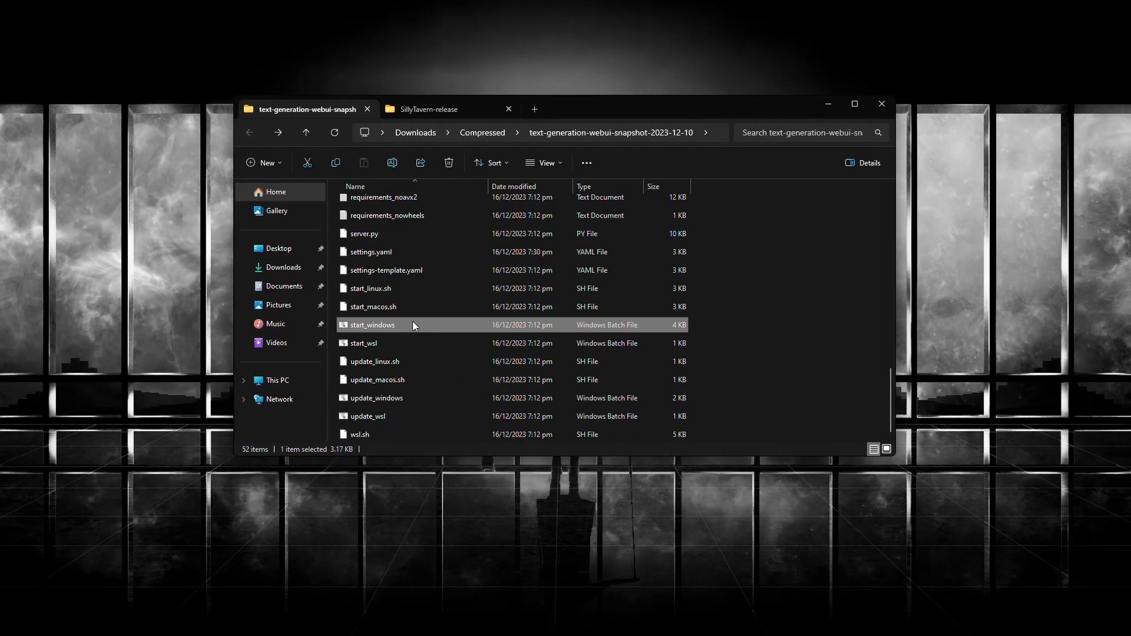
double_click(373, 326)
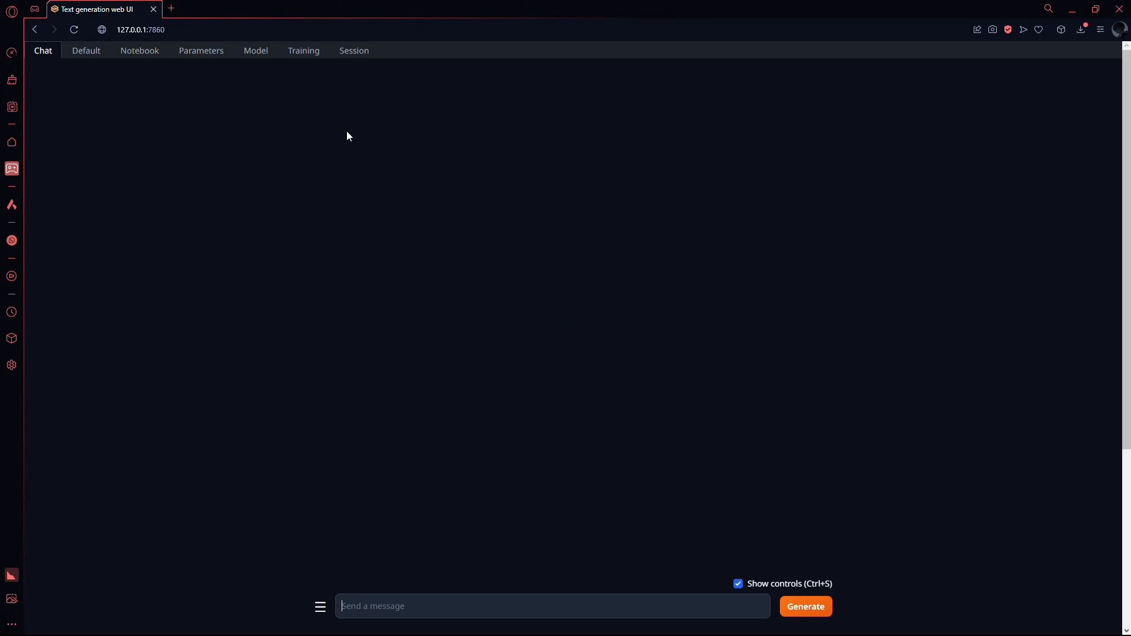
In the Session settings, enable the api flag and apply flags with a restart
left_click(354, 50)
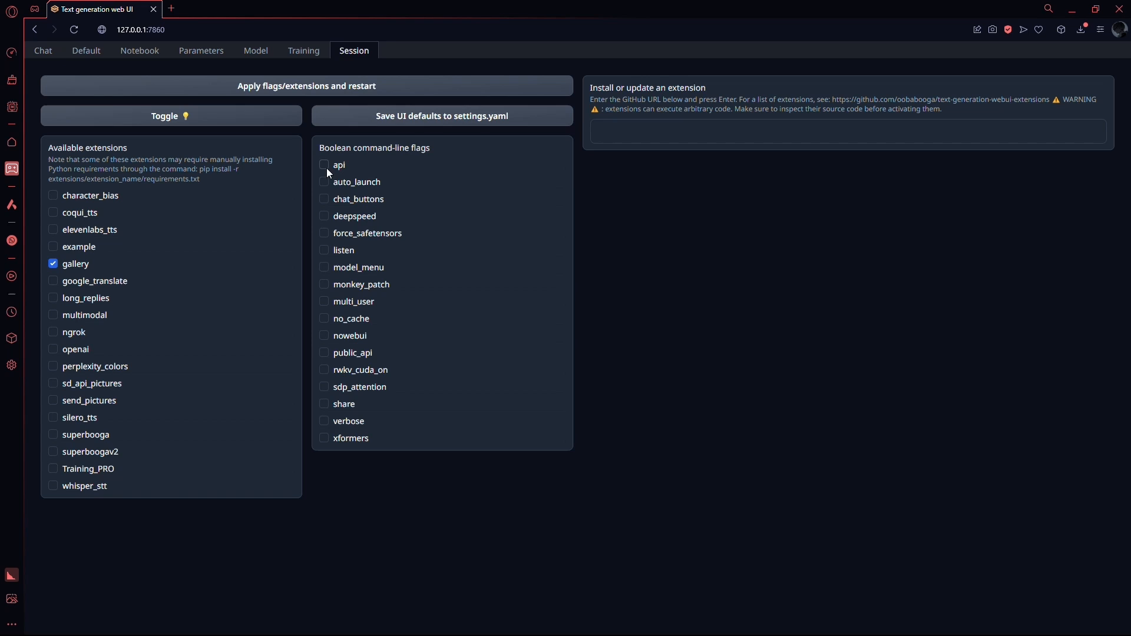
left_click(324, 165)
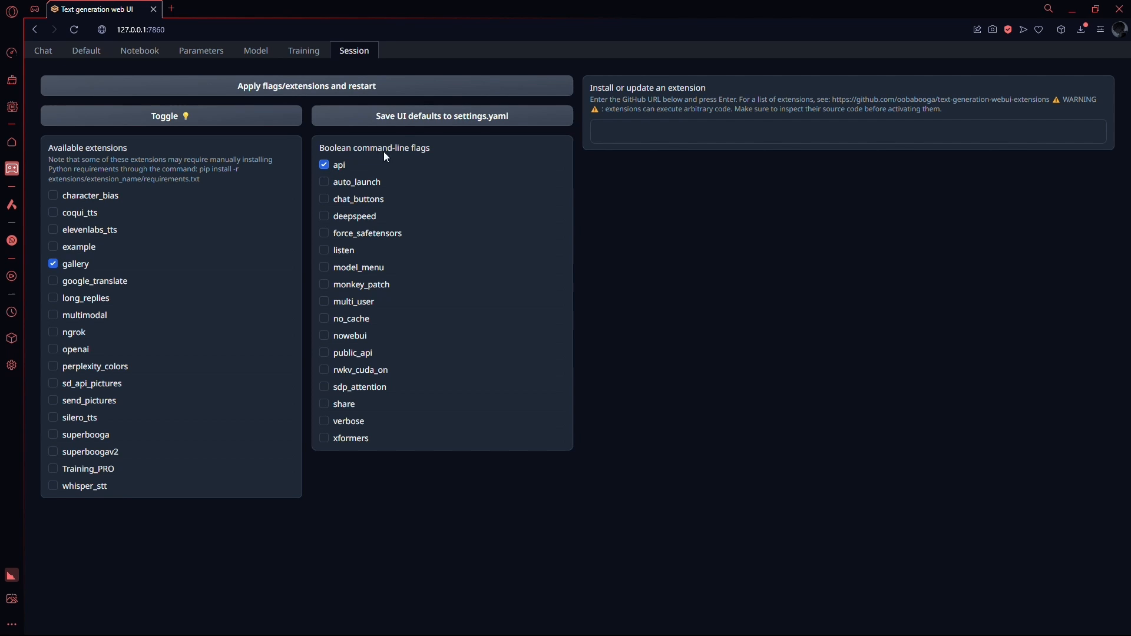
left_click(307, 86)
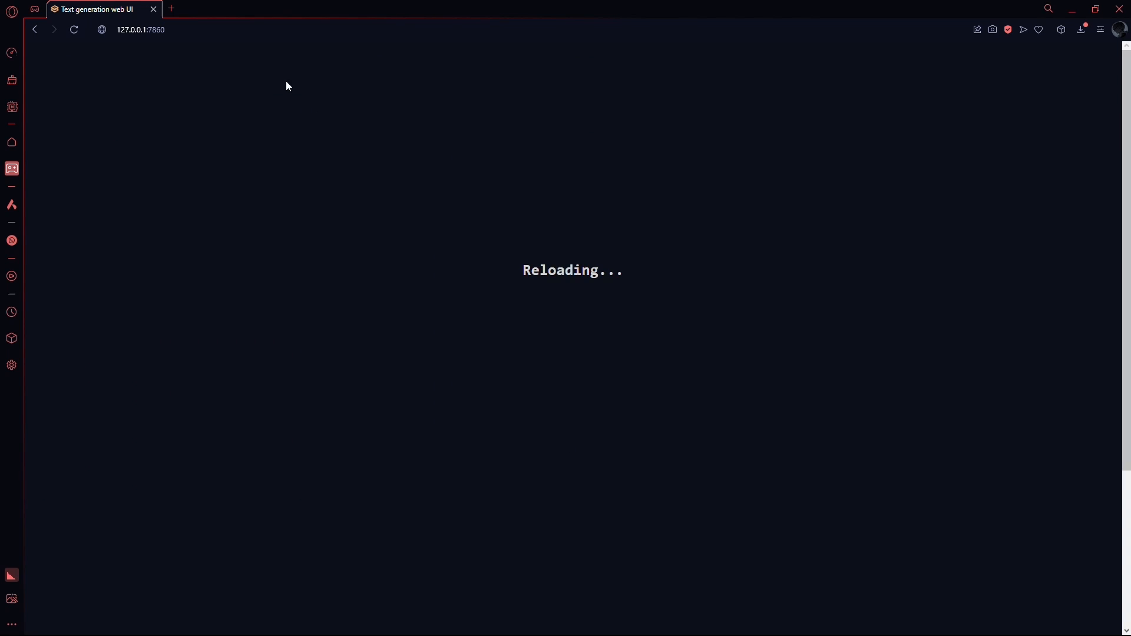
mouse_move(281, 106)
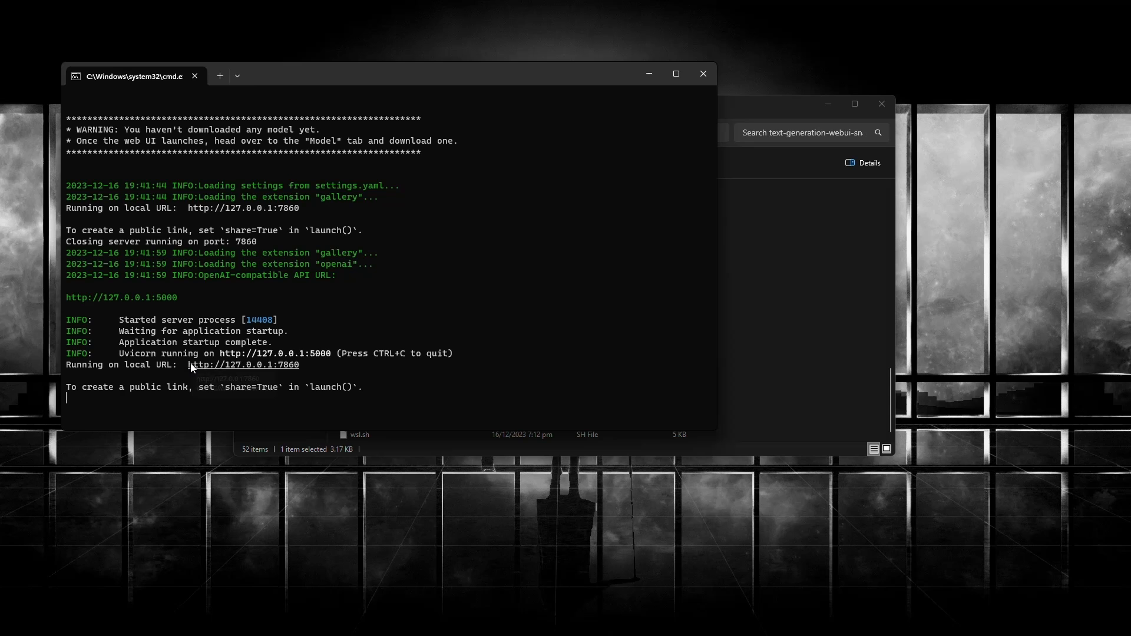
double_click(121, 297)
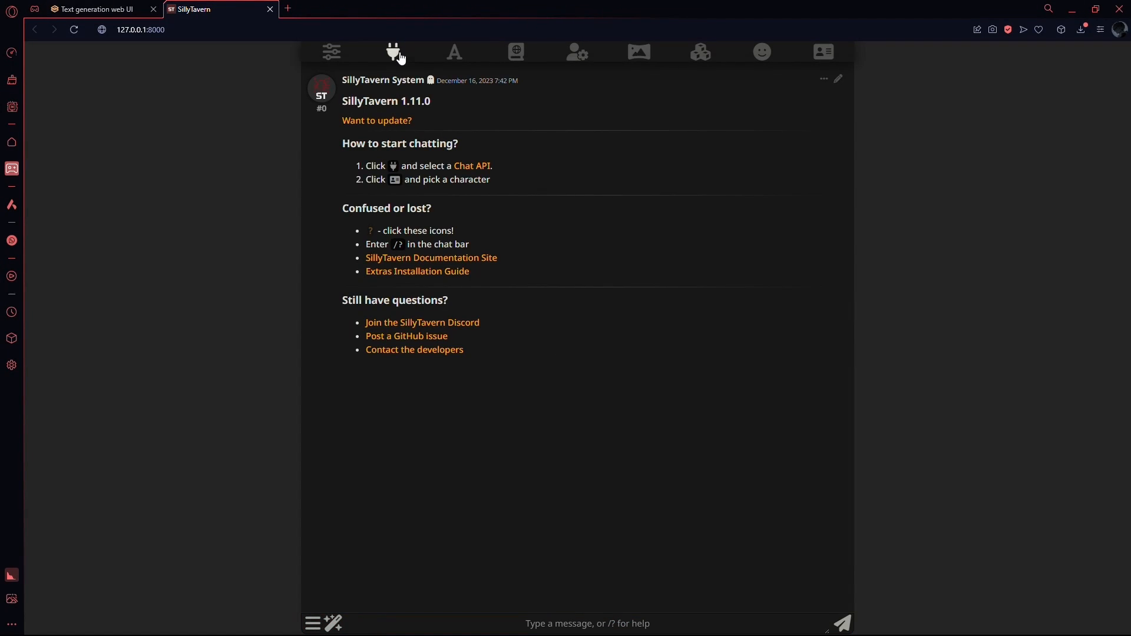
Bring up SillyTavern's API Connections panel with its list of API types
left_click(393, 50)
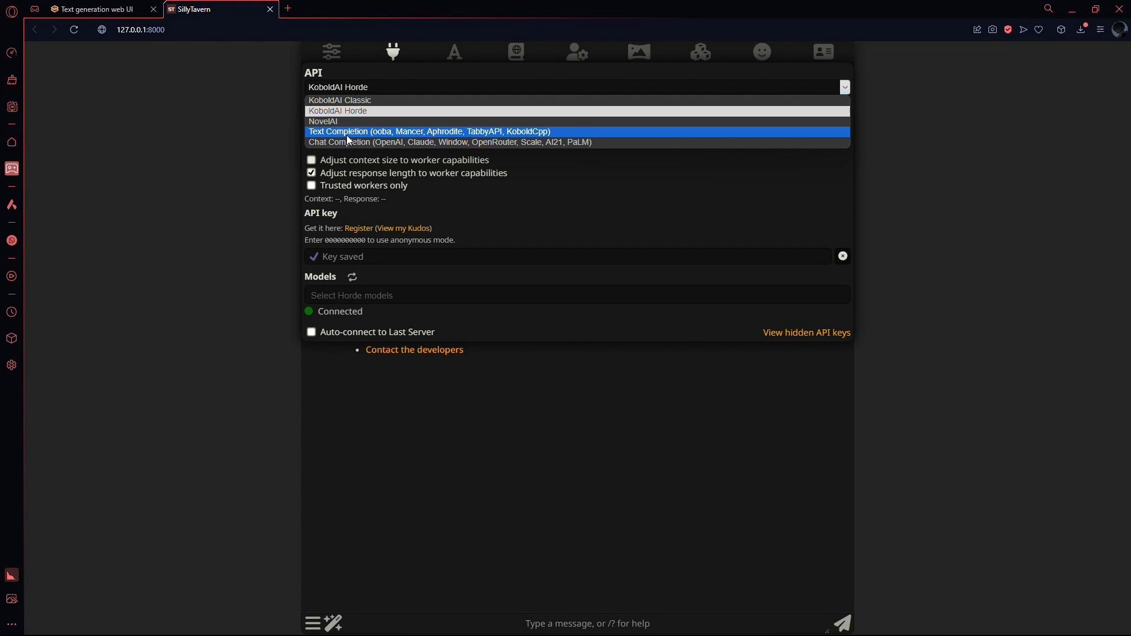
left_click(427, 131)
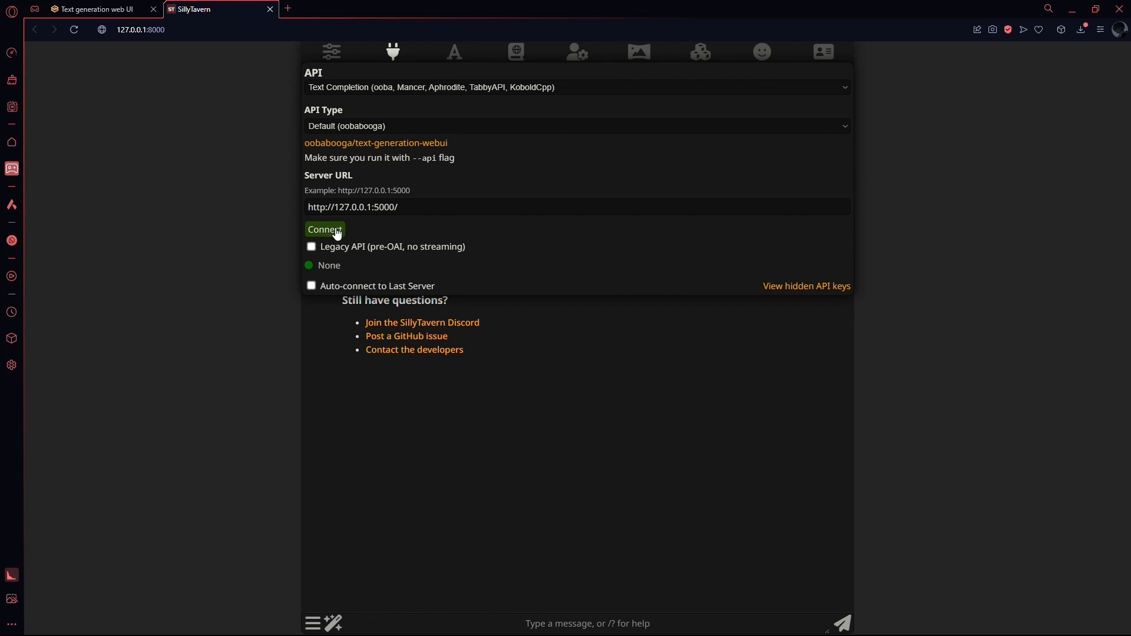
mouse_move(496, 24)
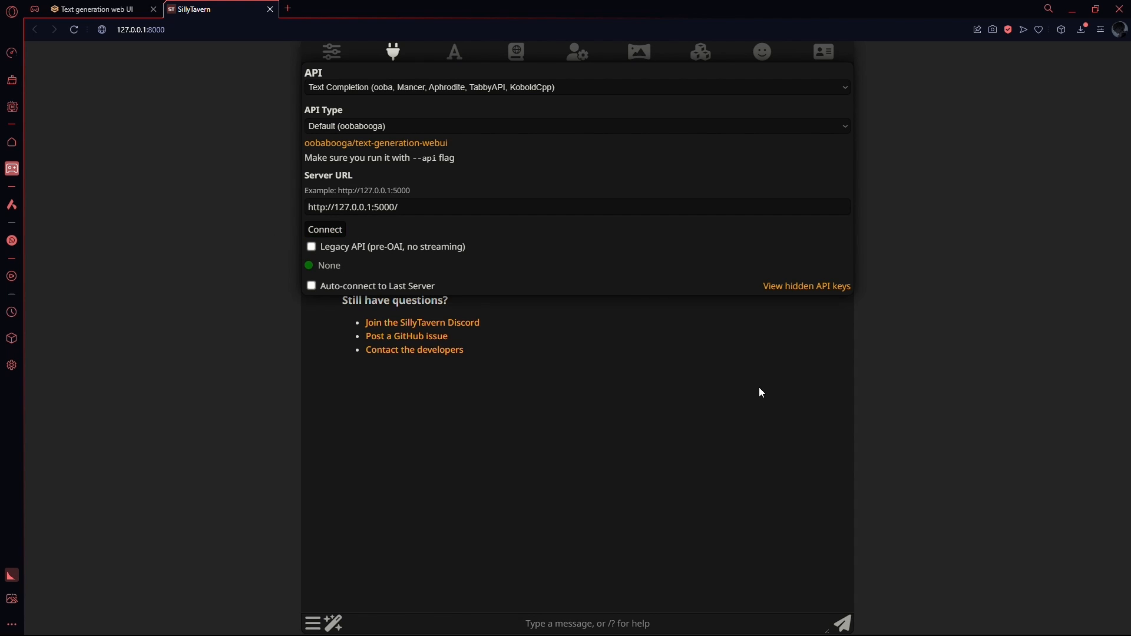
mouse_move(791, 387)
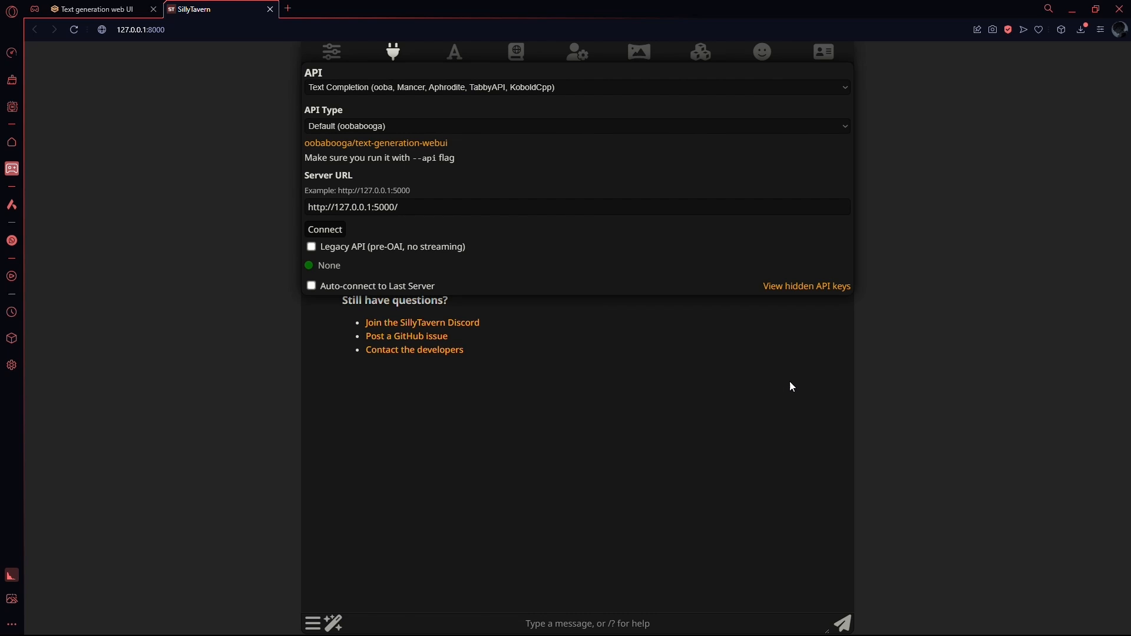
mouse_move(799, 382)
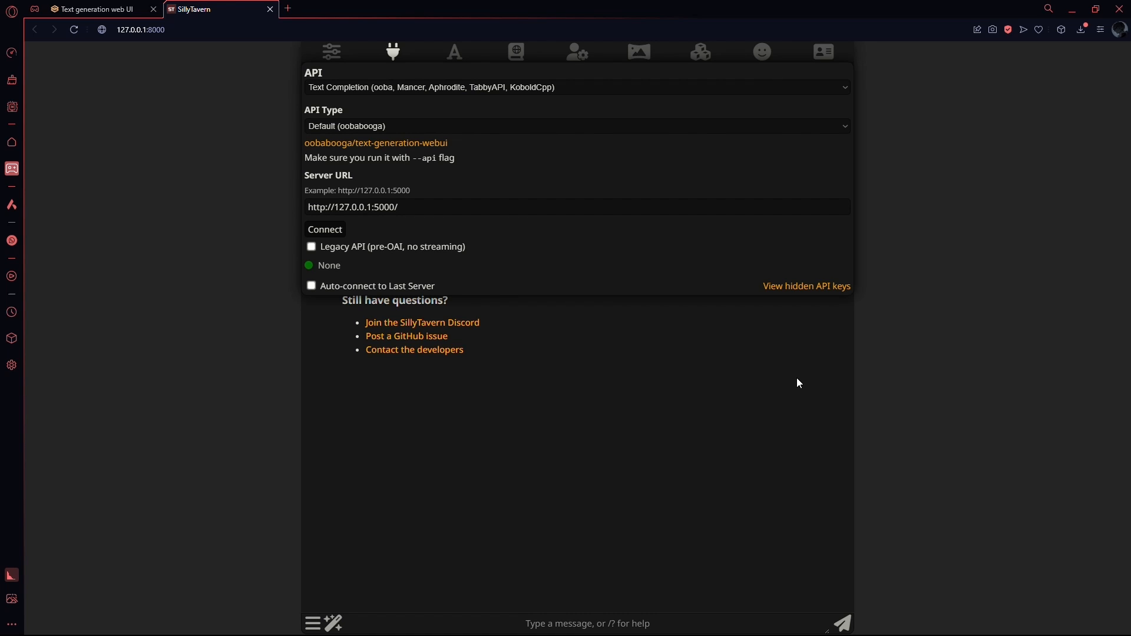